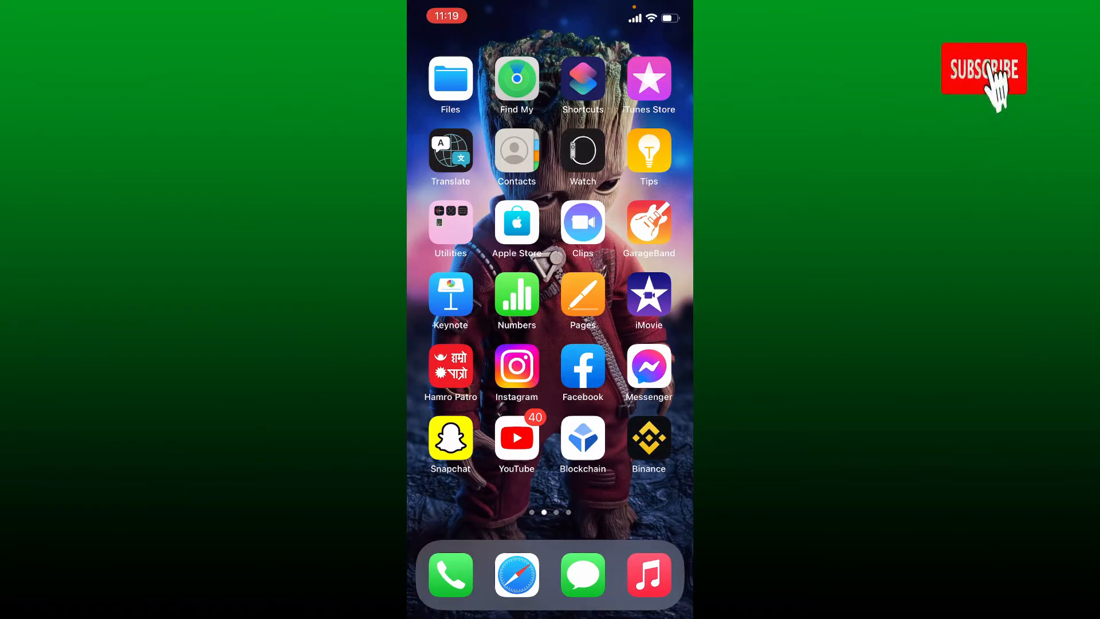
Launch the App Store from the Home Screen.
{"action": "left_click", "coordinate": [983, 68]}
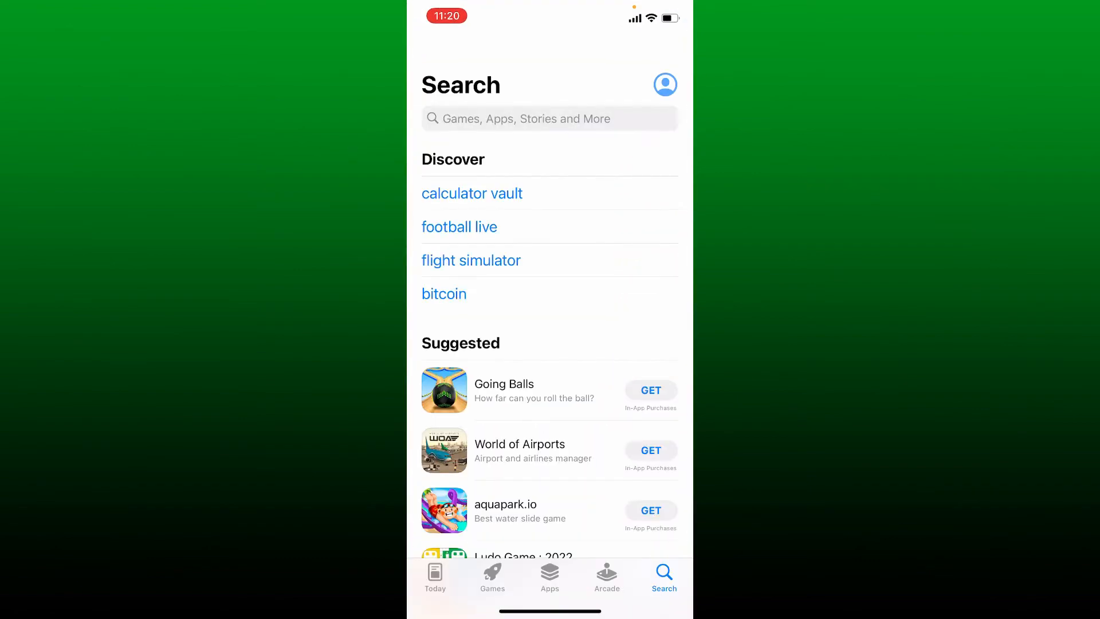
Search the App Store for 'capitec bank' and start downloading Capitec Bank.
{"action": "left_click", "coordinate": [549, 118]}
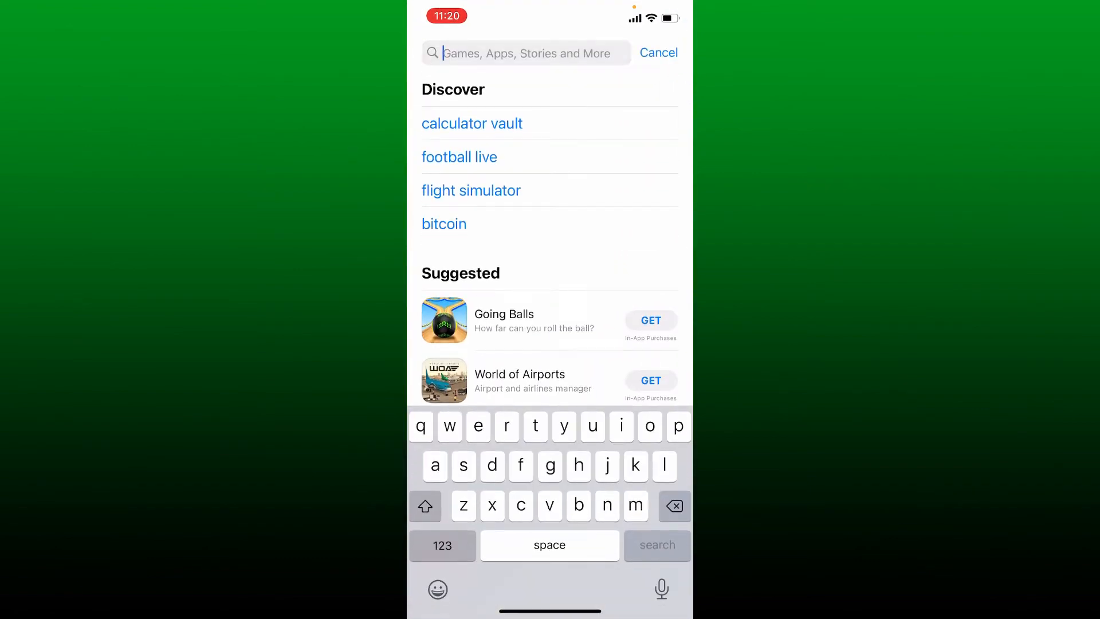
{"action": "type", "text": "capitec bank"}
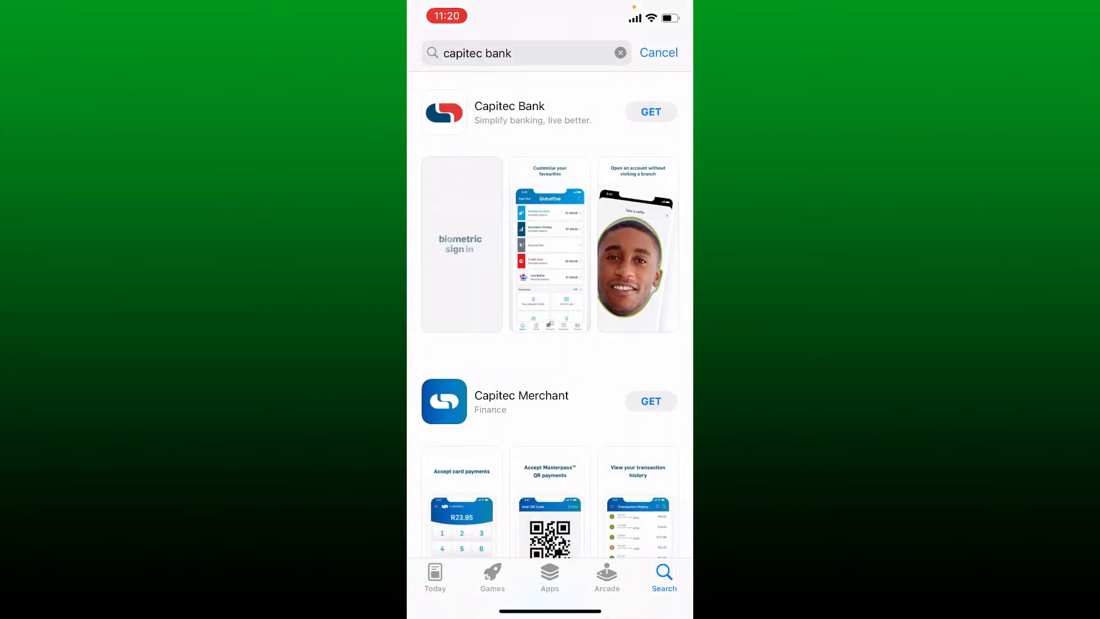
{"action": "left_click", "coordinate": [649, 112]}
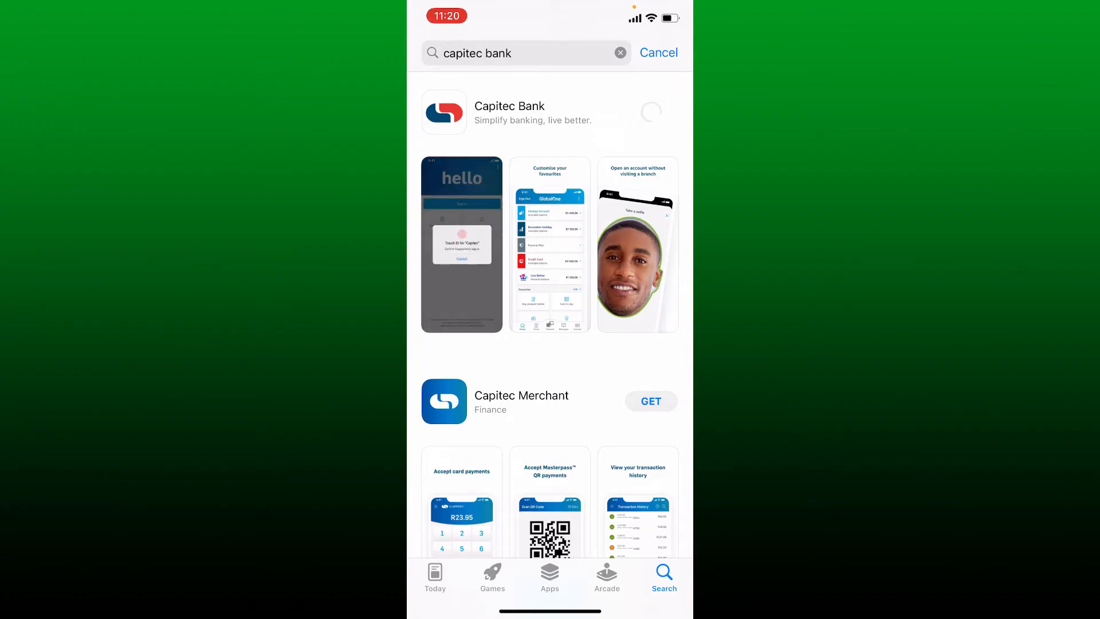
Confirm the Capitec Bank download and open the installed app.
{"action": "left_click", "coordinate": [650, 112]}
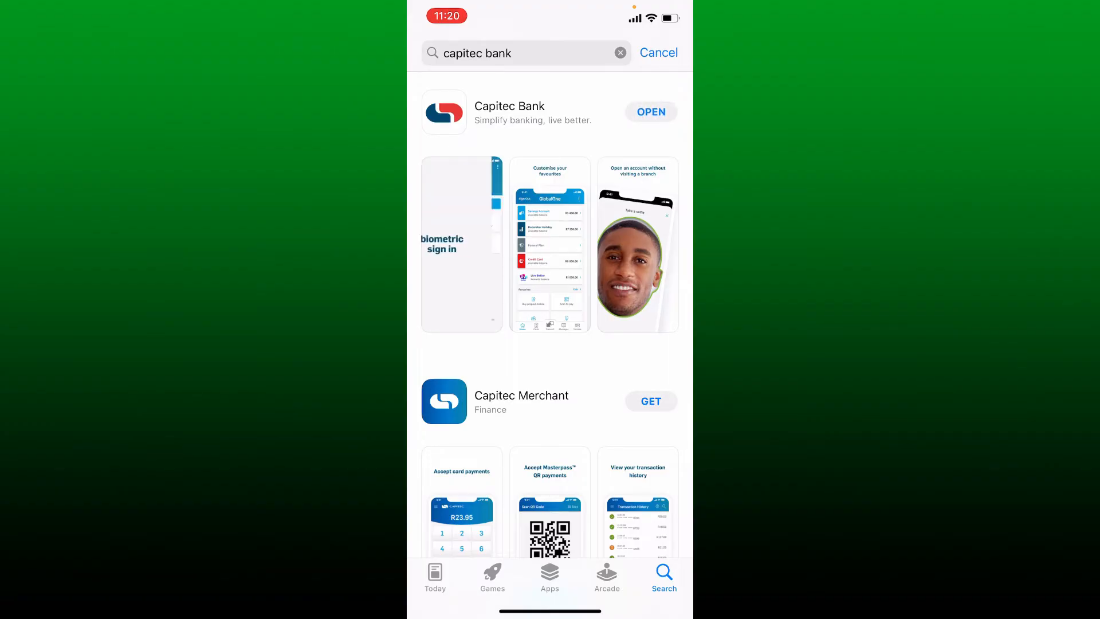
{"action": "left_click", "coordinate": [650, 111]}
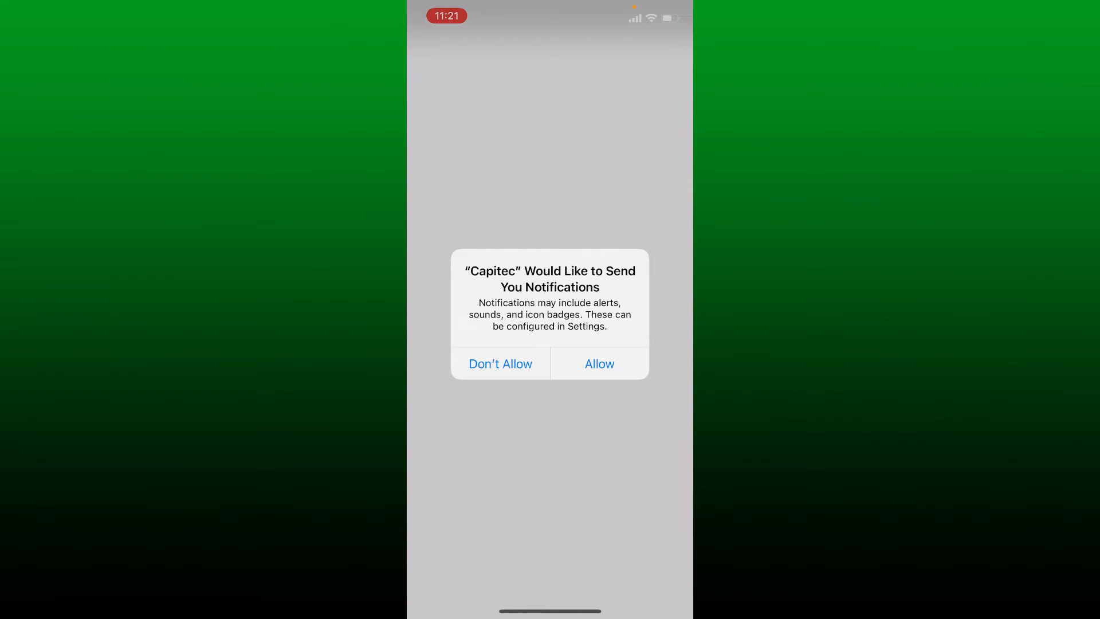
Answer Capitec Bank's notification permission alert to reach the welcome screen.
{"action": "left_click", "coordinate": [598, 364]}
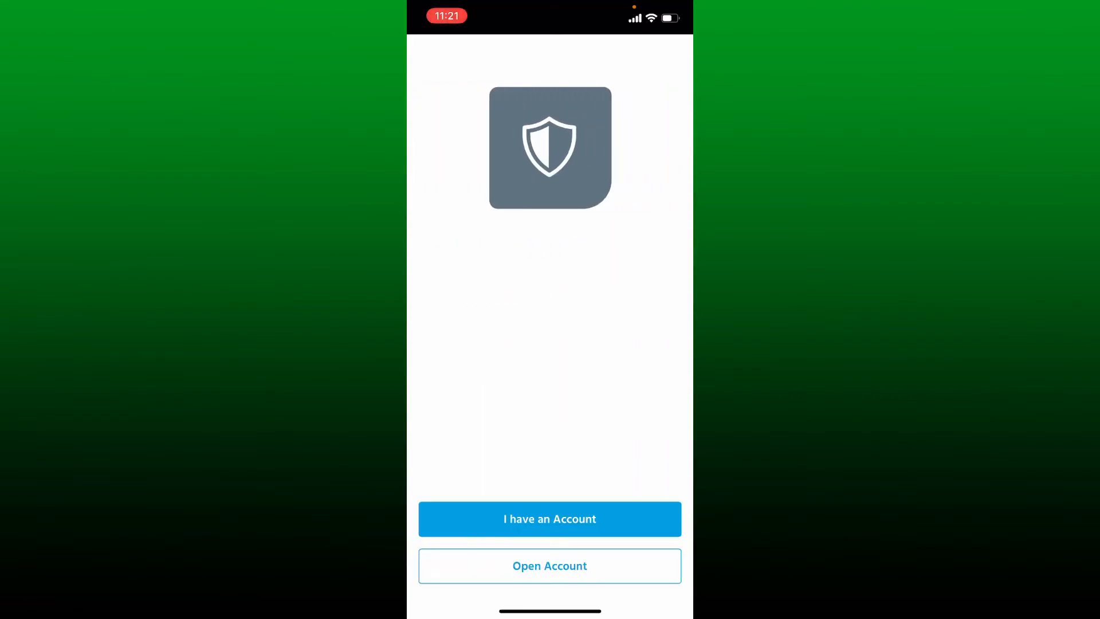